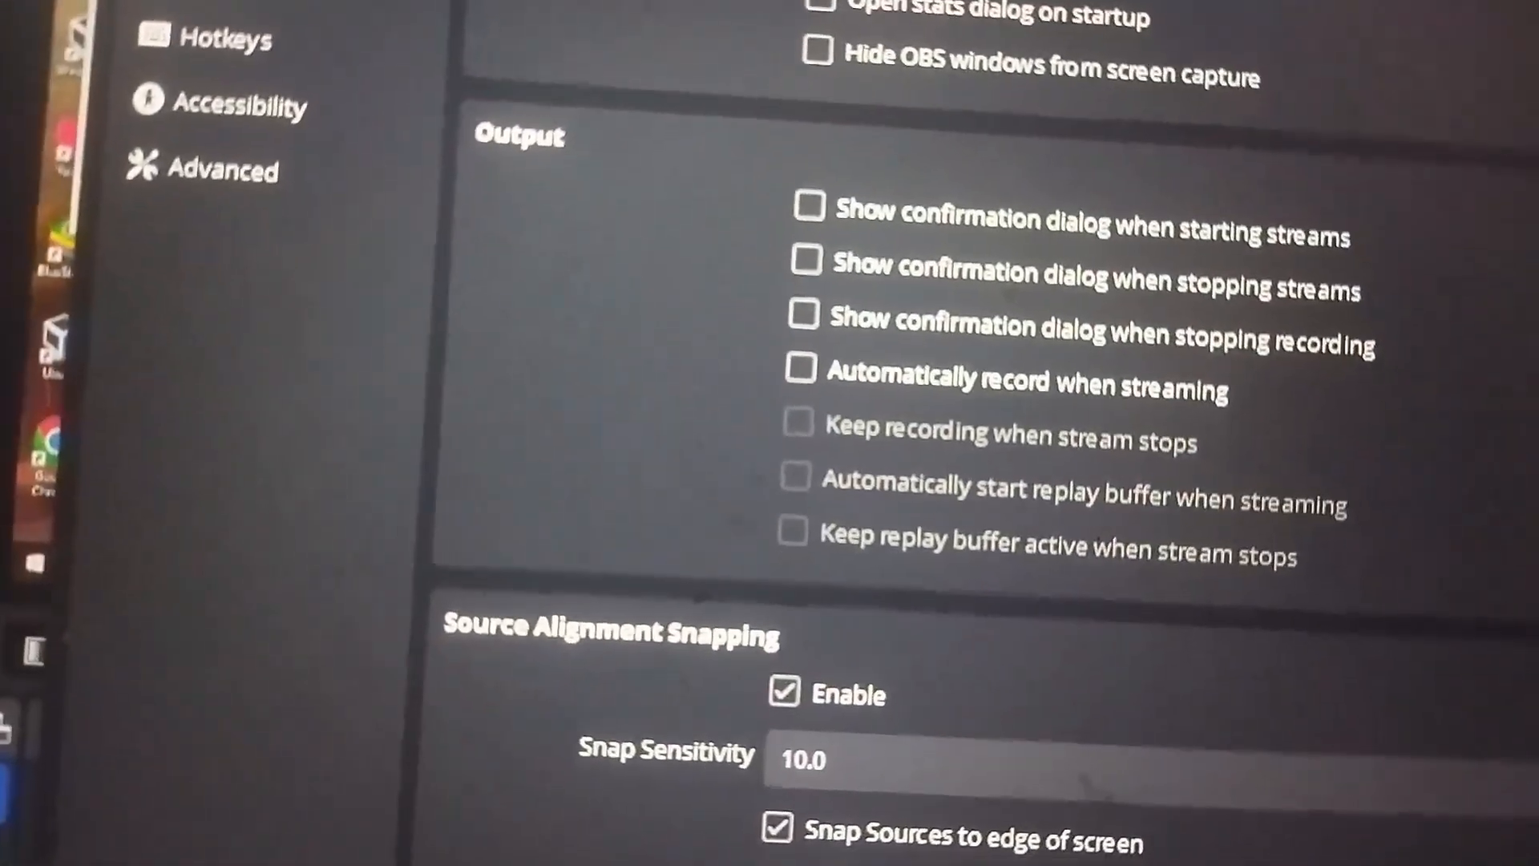
- Change the recording encoder to x264 in Output settings and save with OK
left_click(447, 84)
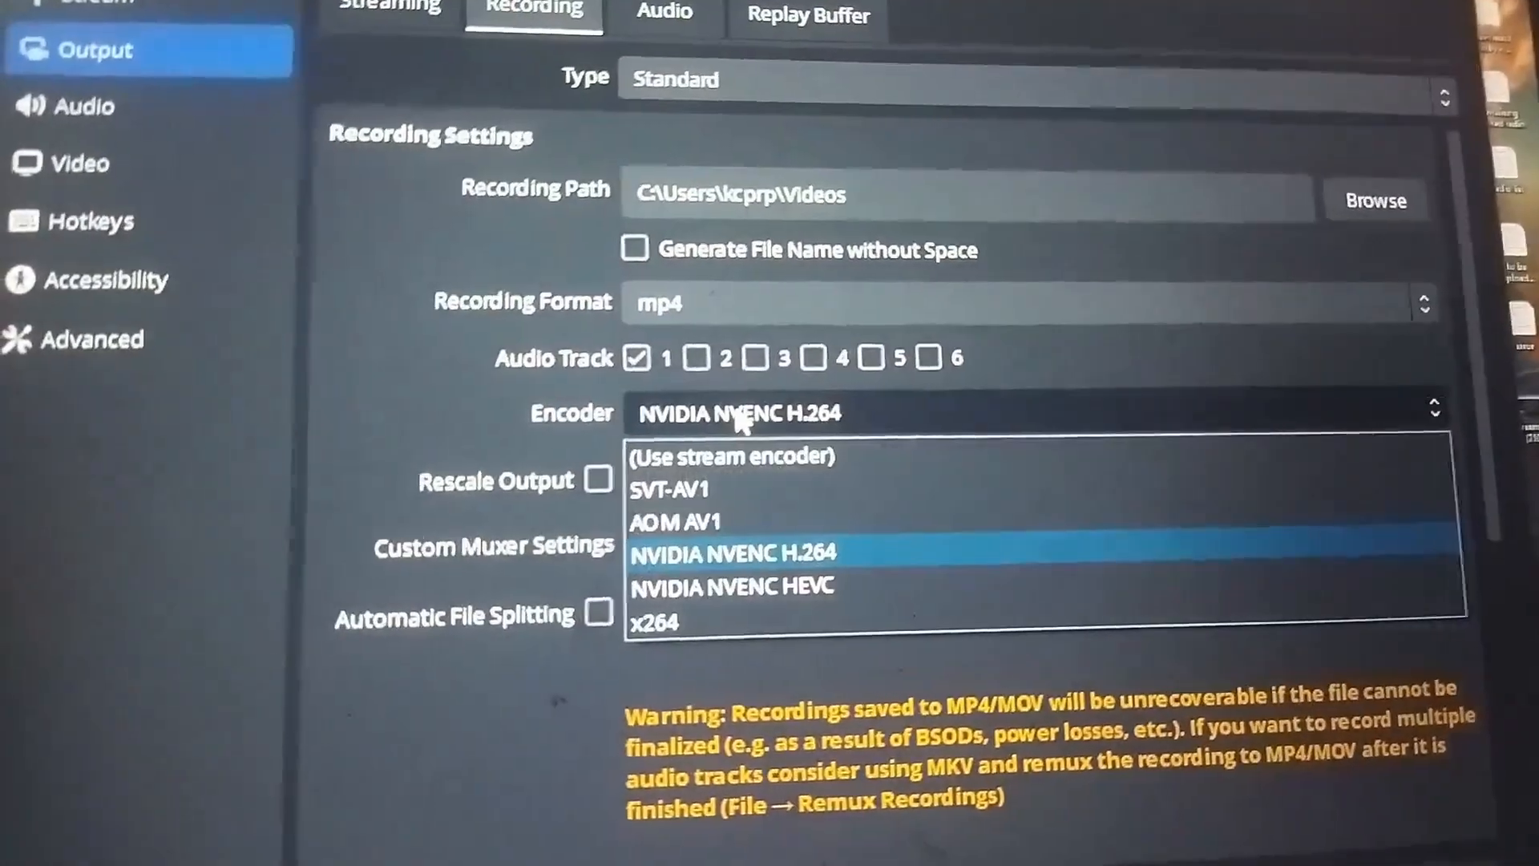
mouse_move(765, 450)
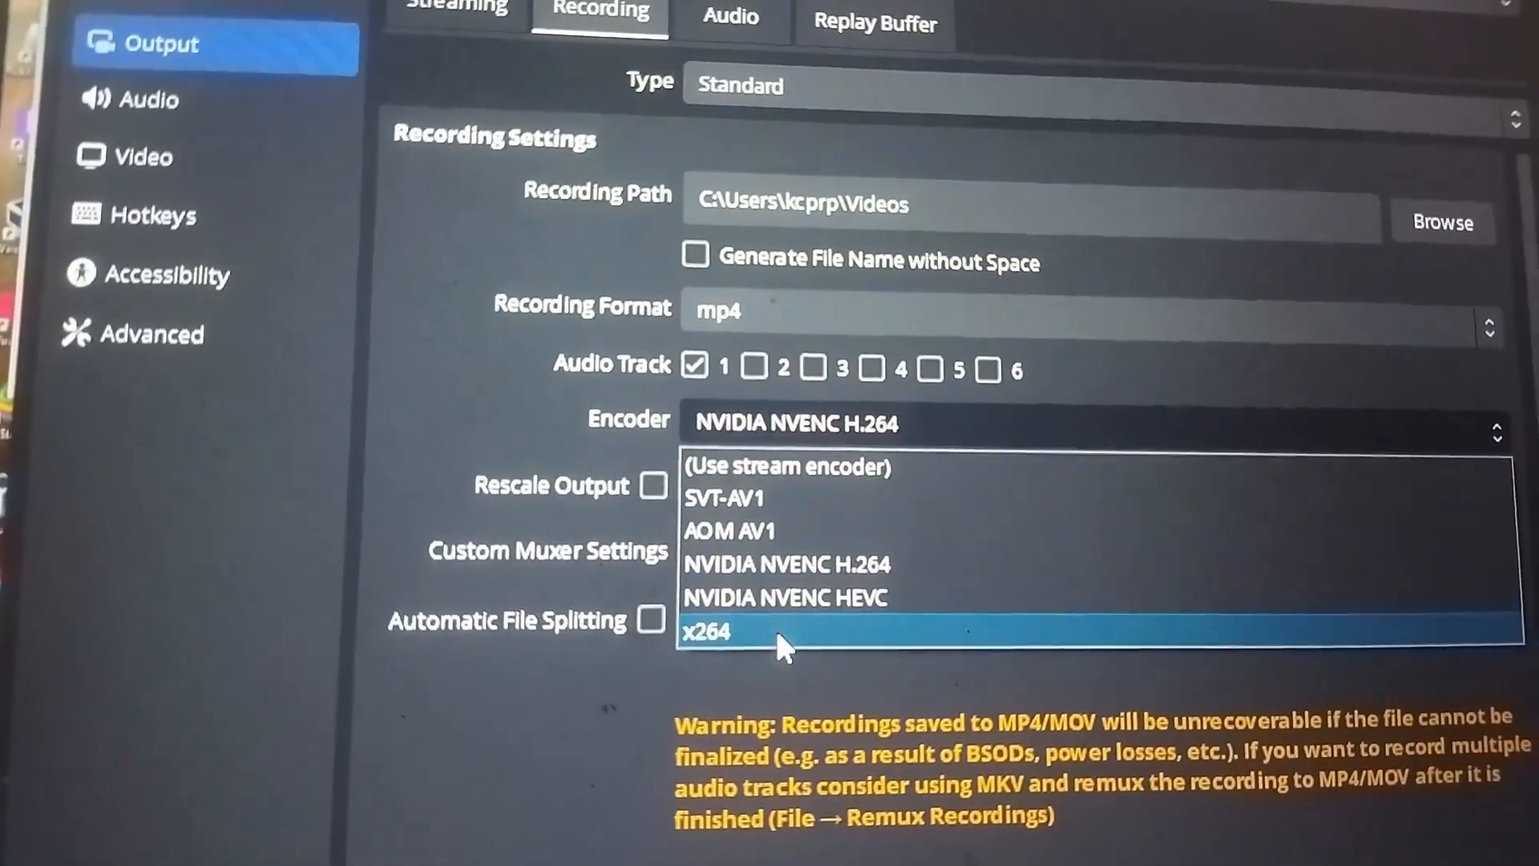
left_click(707, 630)
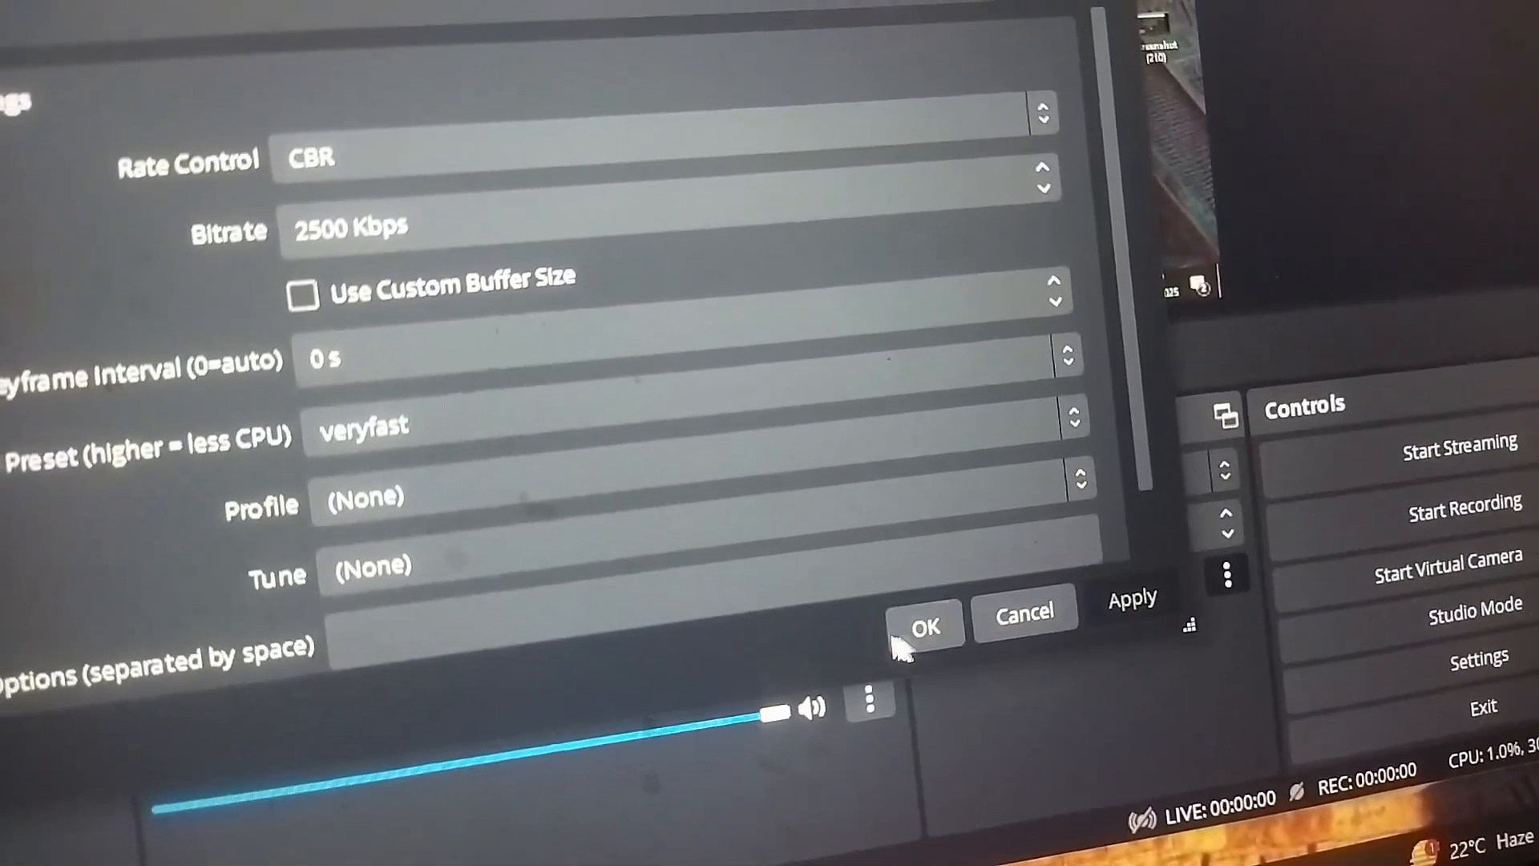
left_click(923, 626)
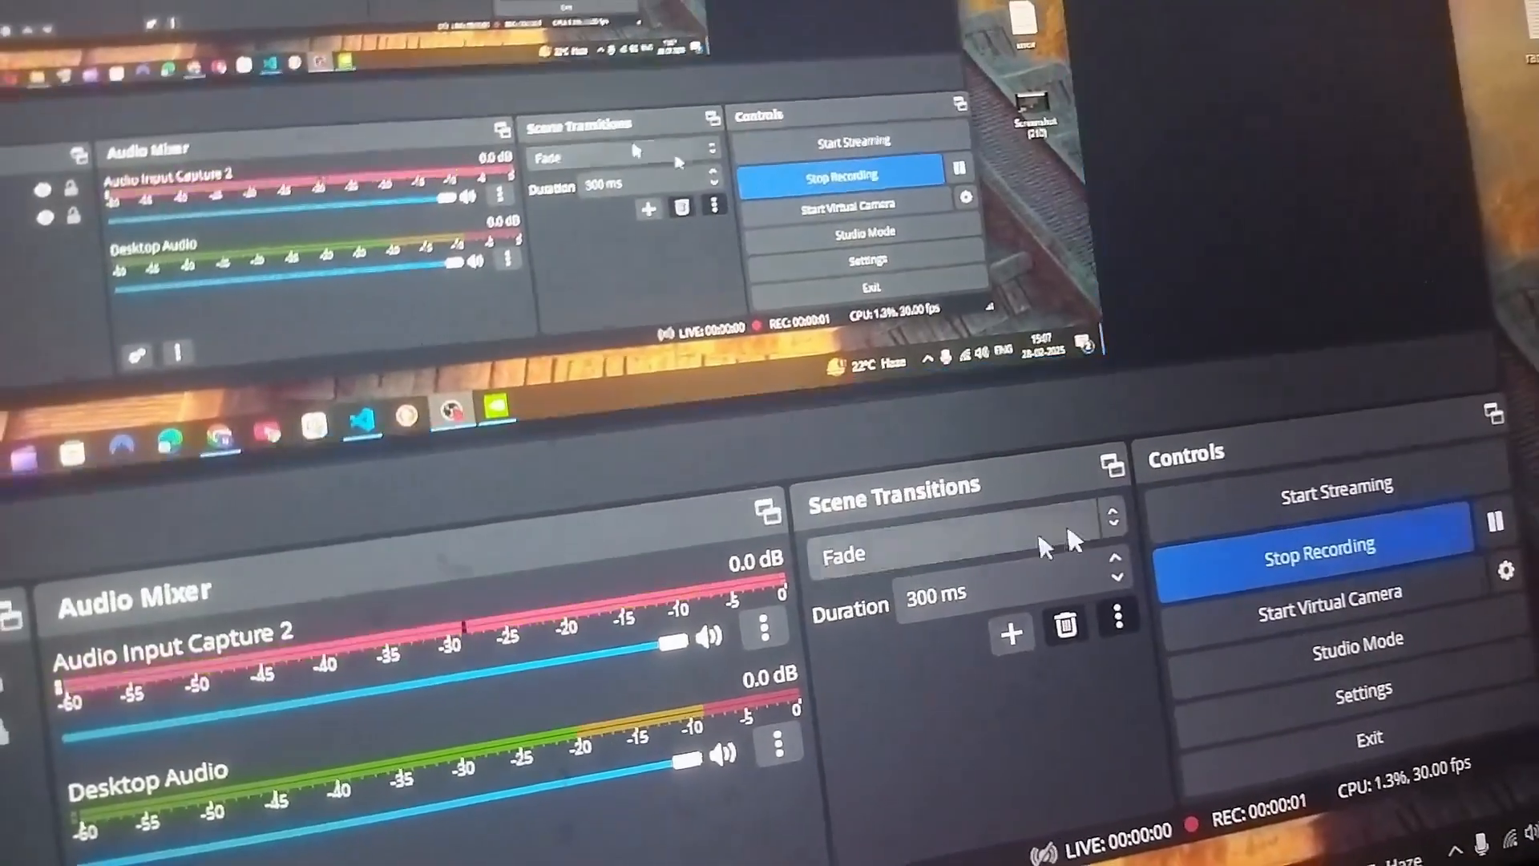